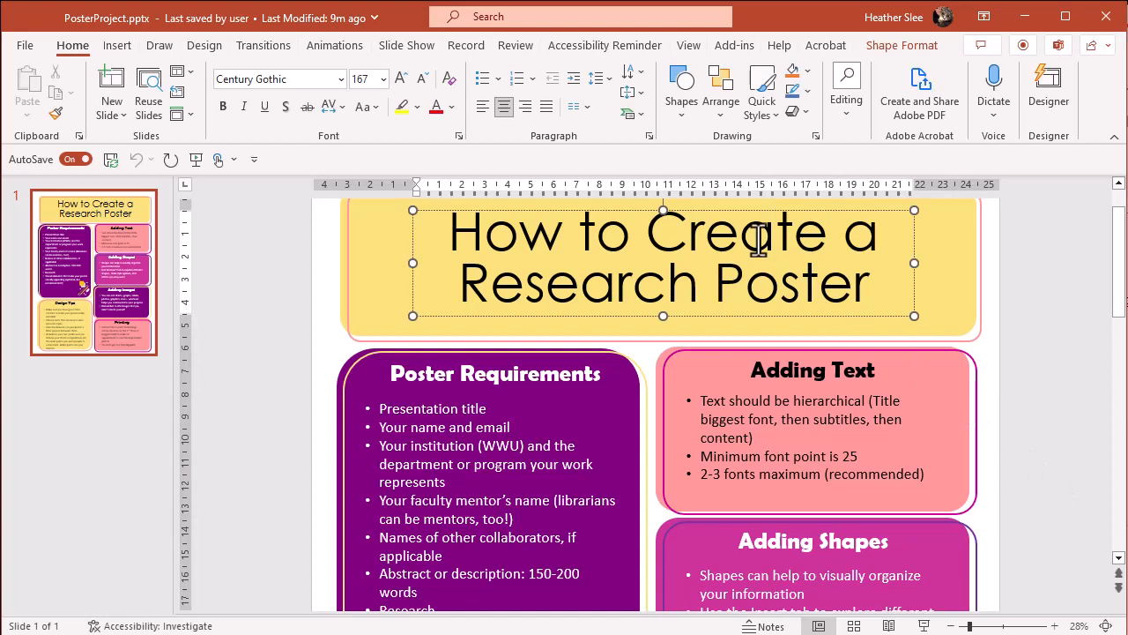
# - Scroll the Western Libraries homepage past OneSearch to Today's Hours, Current News and Events & Exhibits
pyautogui.click(494, 372)
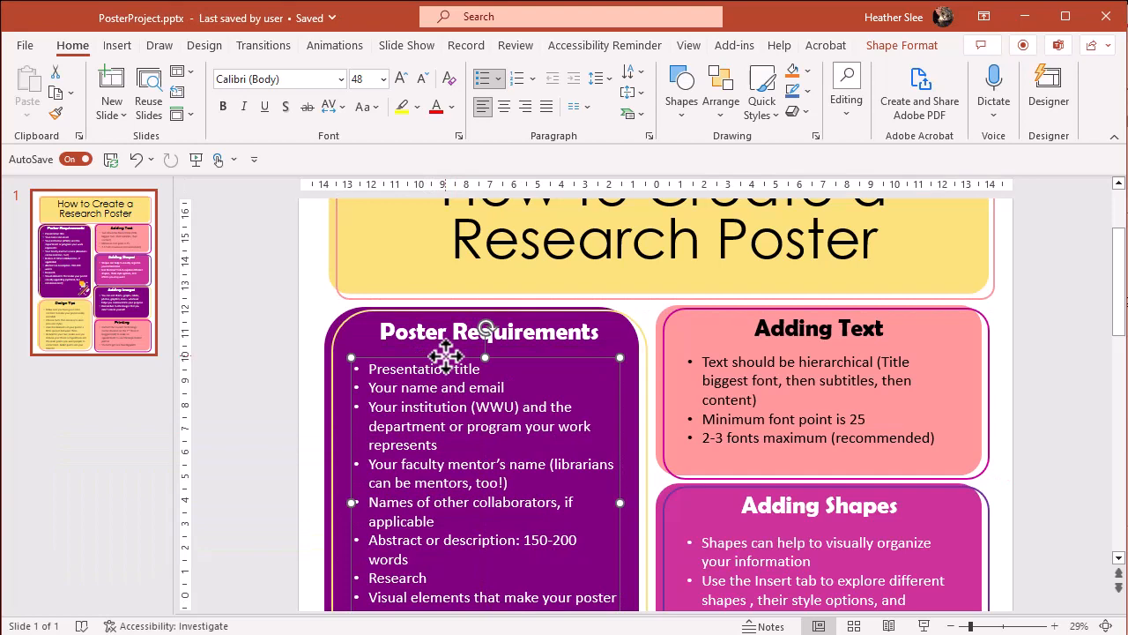
pyautogui.moveTo(524, 438)
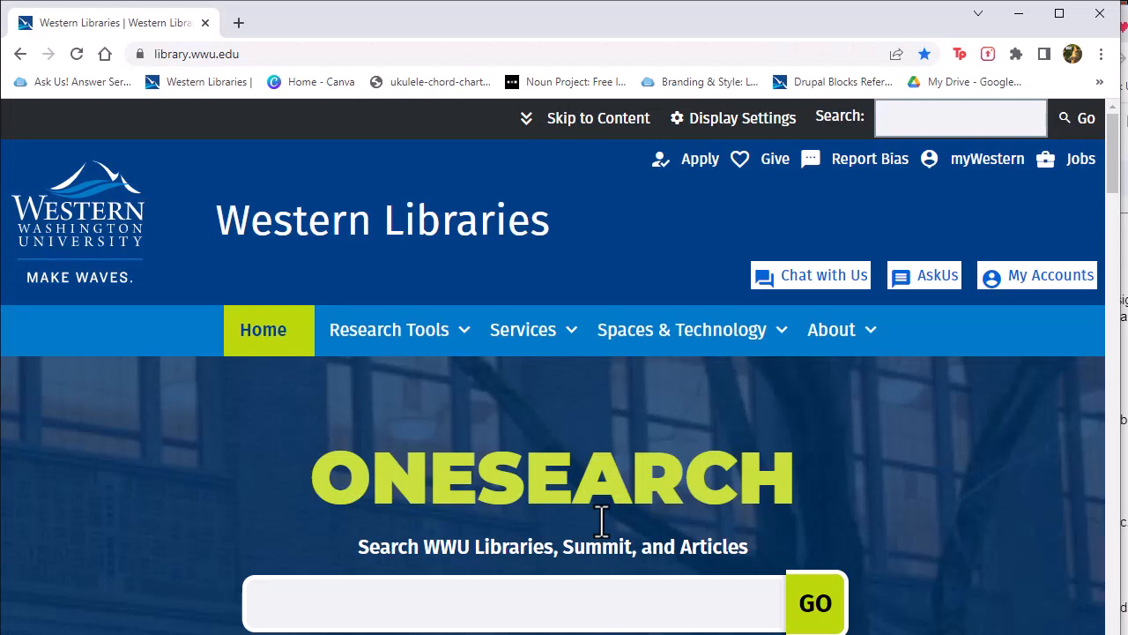
pyautogui.moveTo(428, 511)
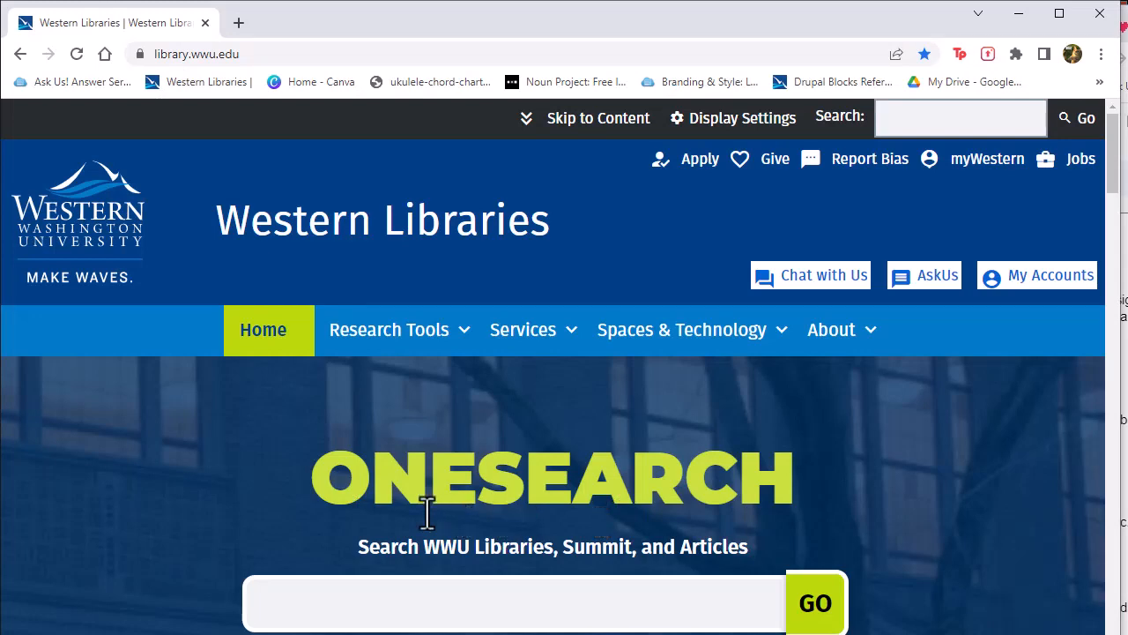
pyautogui.scroll(-3)
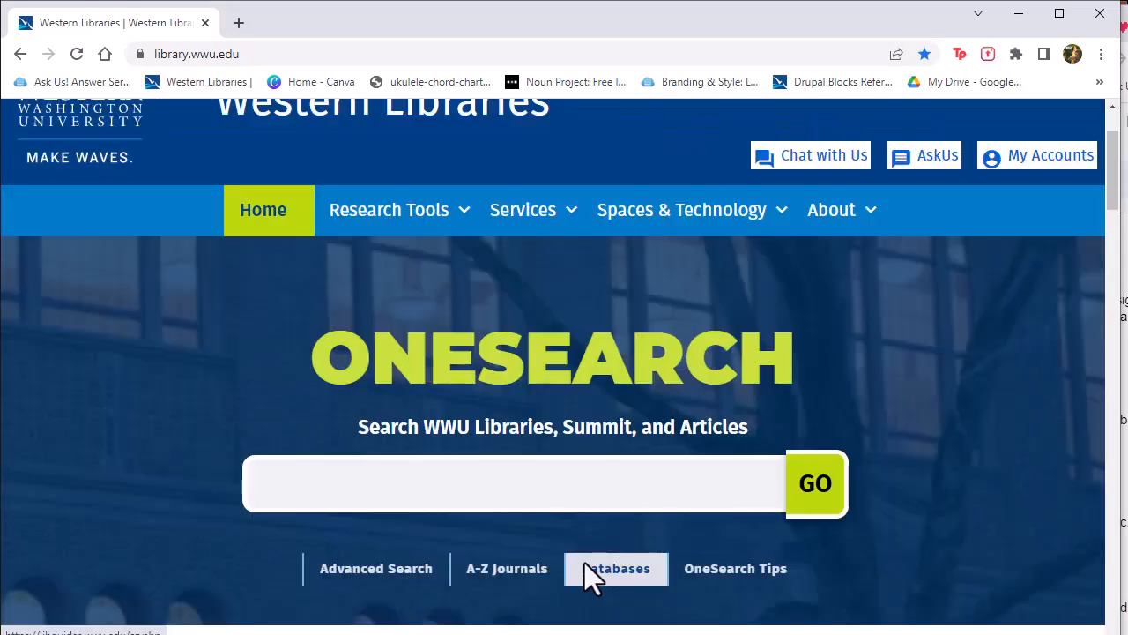
pyautogui.scroll(-3)
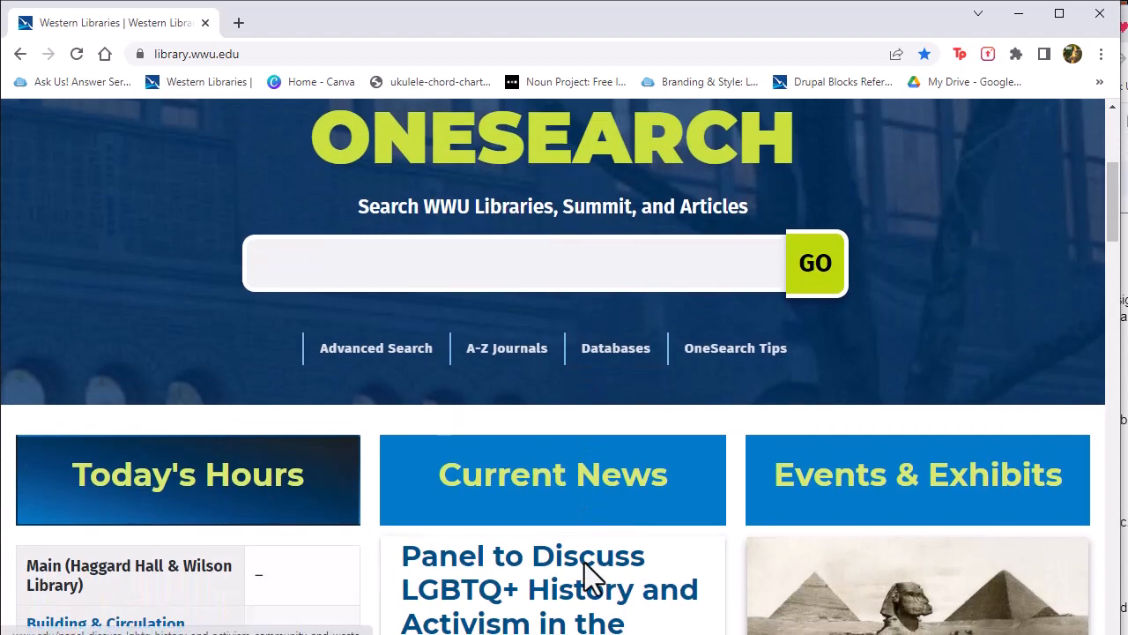
pyautogui.scroll(-3)
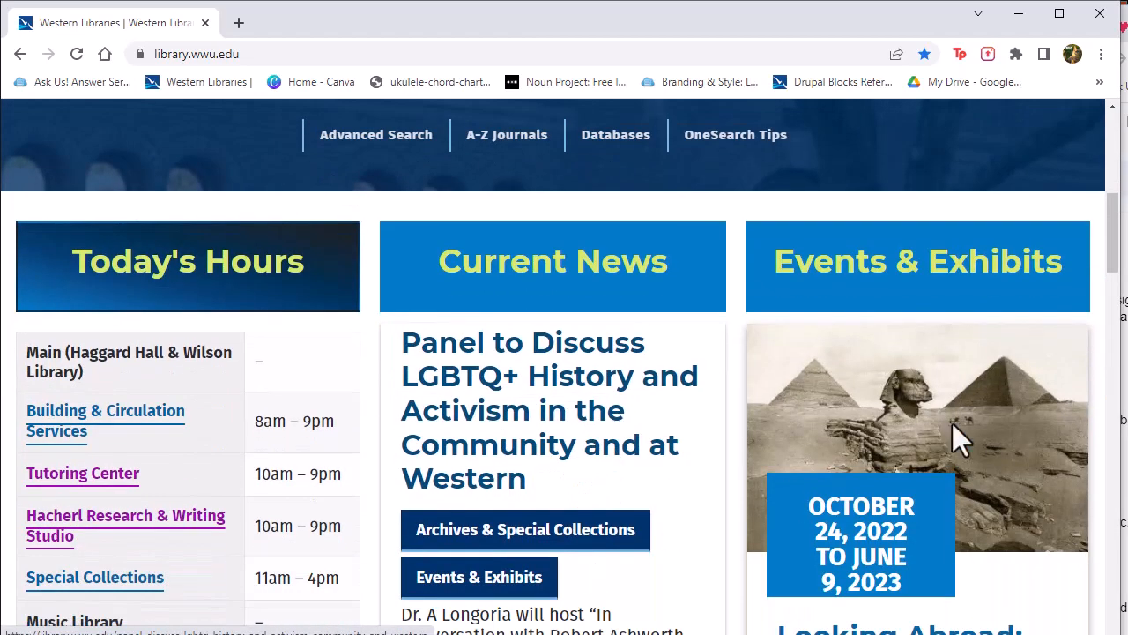